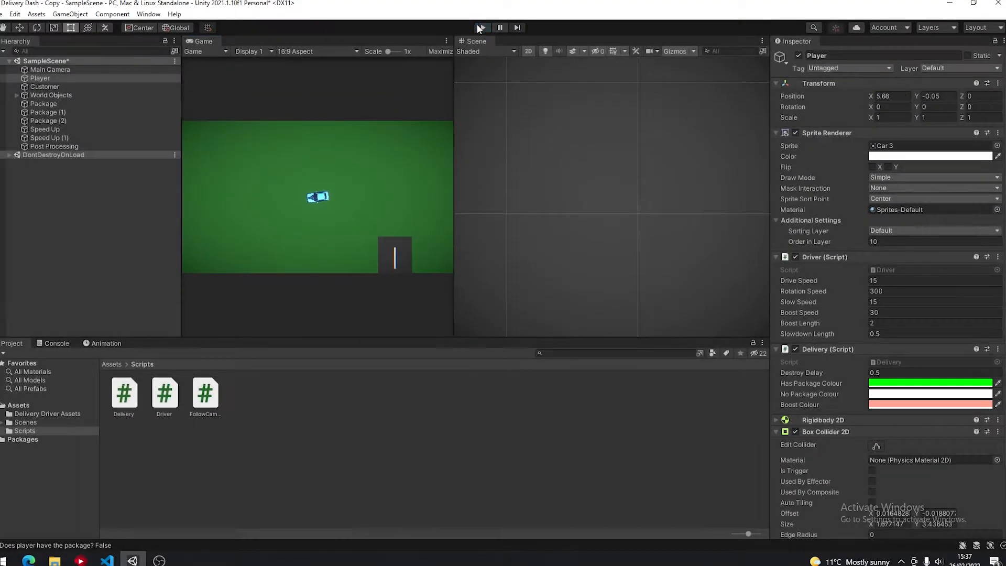
# Step: Exit Play mode in Unity to stop the running game
pyautogui.click(106, 561)
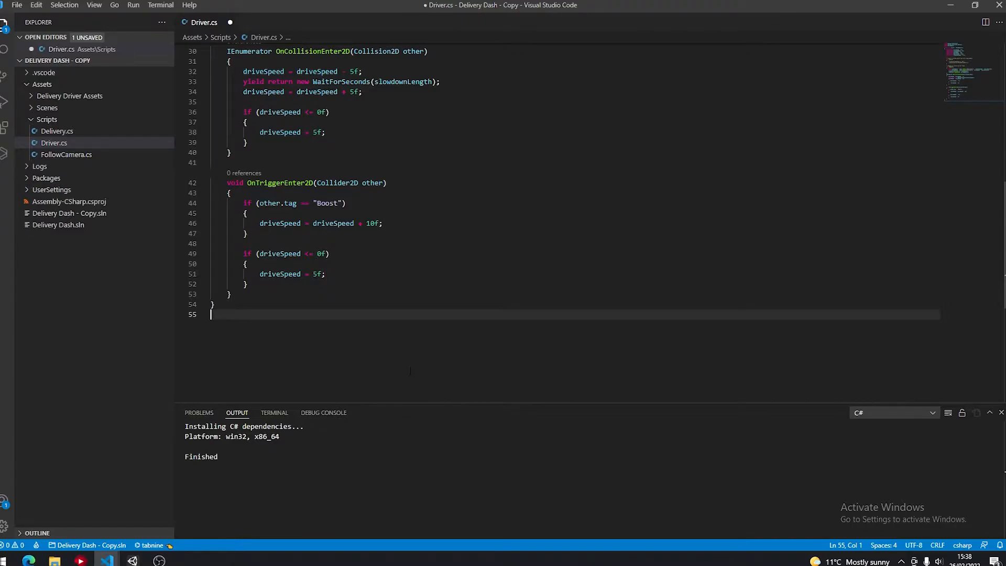
# Step: Select the 'void' keyword before OnTriggerEnter2D on line 42
pyautogui.doubleClick(234, 182)
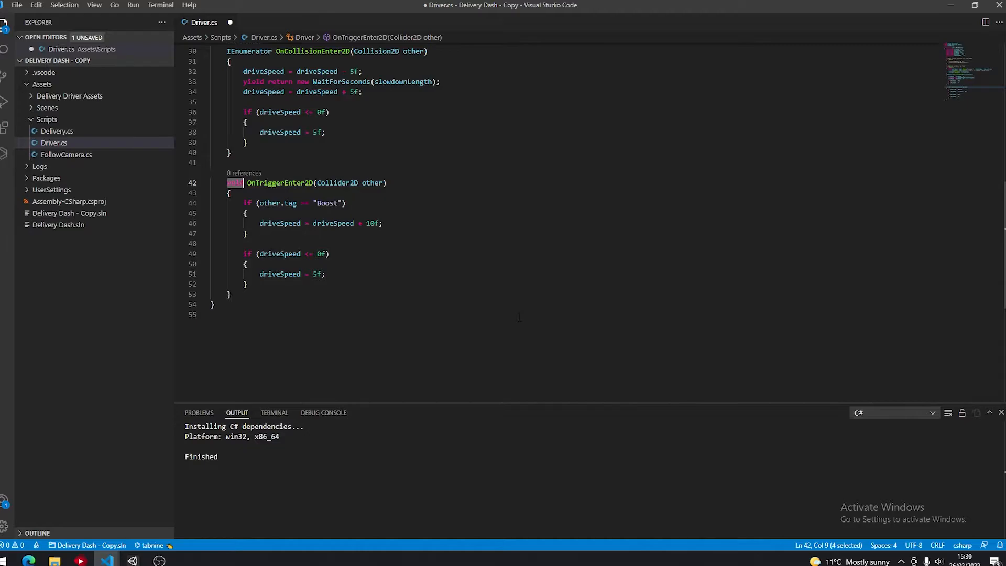
# Step: Replace 'void' with IEnumerator via IntelliSense, placing the cursor after the boost line
pyautogui.write('IE')
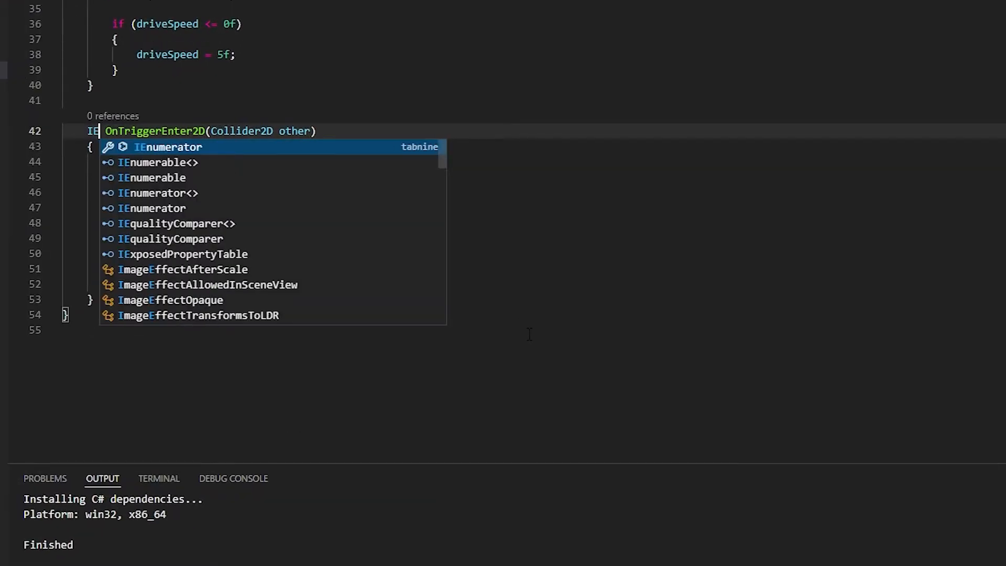
pyautogui.click(168, 147)
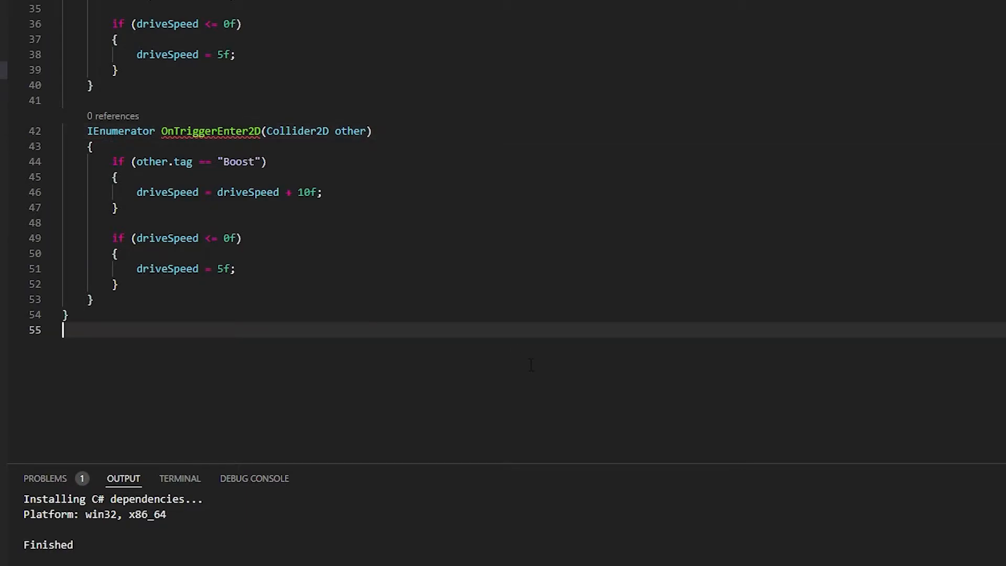
pyautogui.click(115, 206)
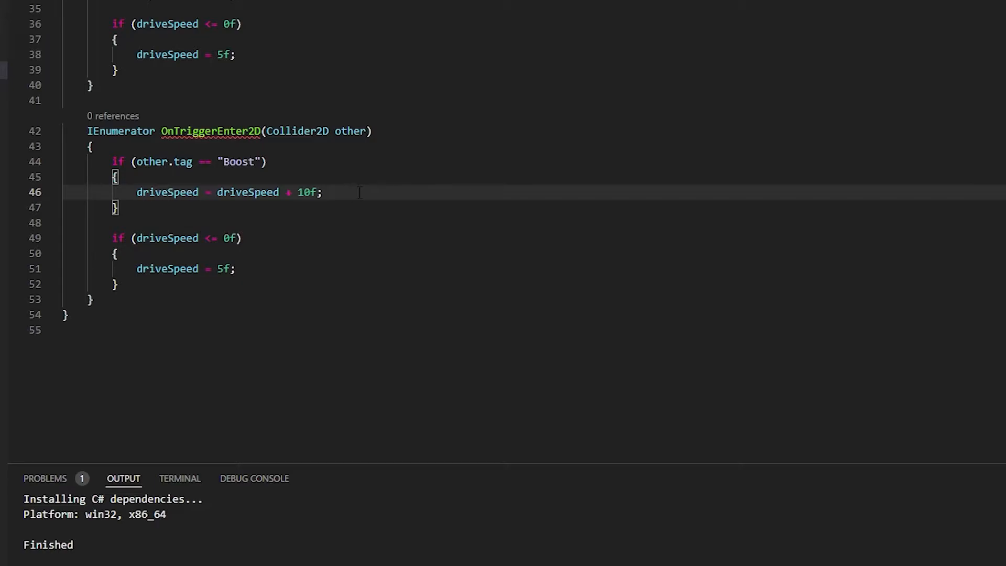
# Step: Add 'yield return new WaitForSeconds(0.5f);' after the boost line
pyautogui.press('enter')
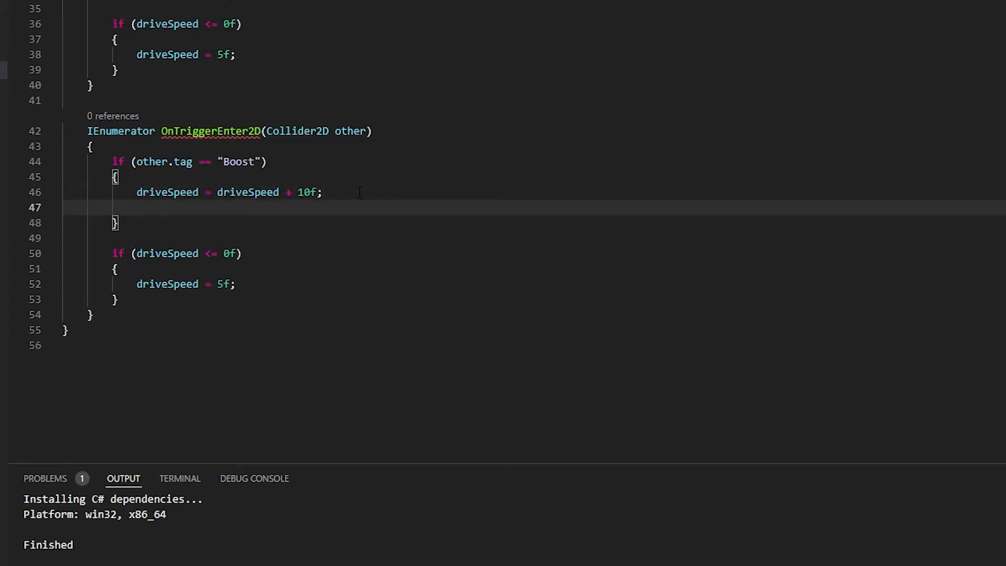
pyautogui.write('yield return new WaitForSeconds(')
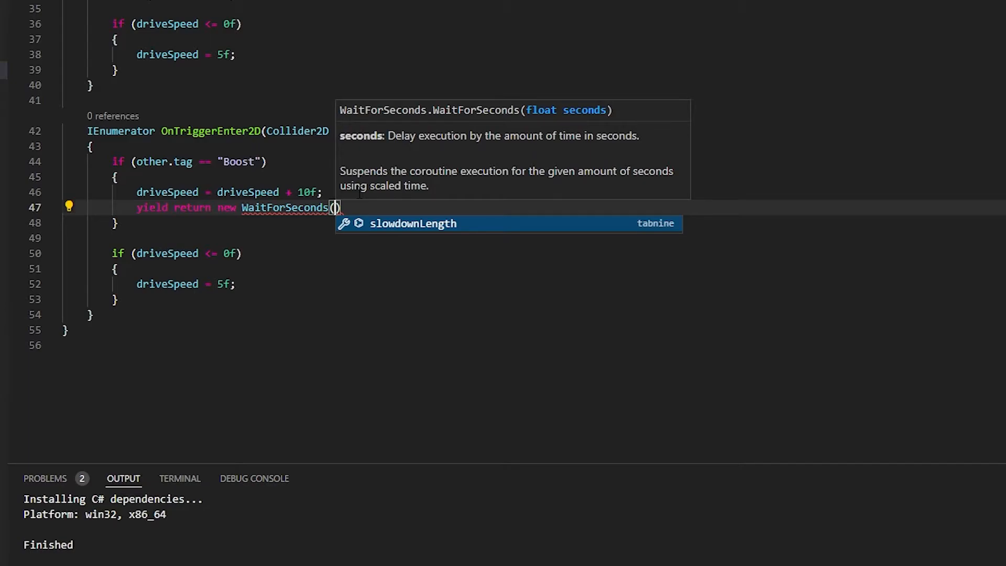
pyautogui.write('0.5f')
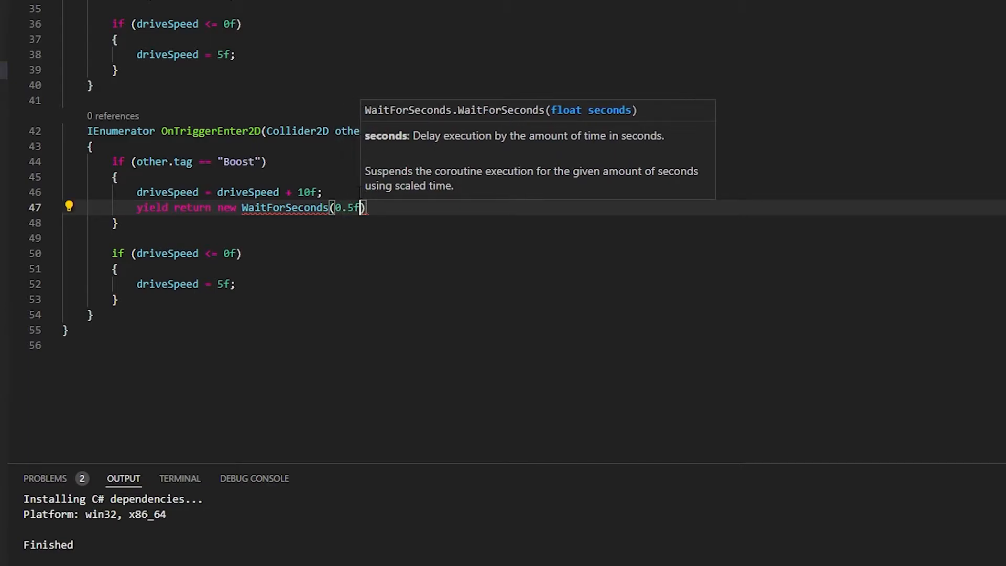
pyautogui.write(';')
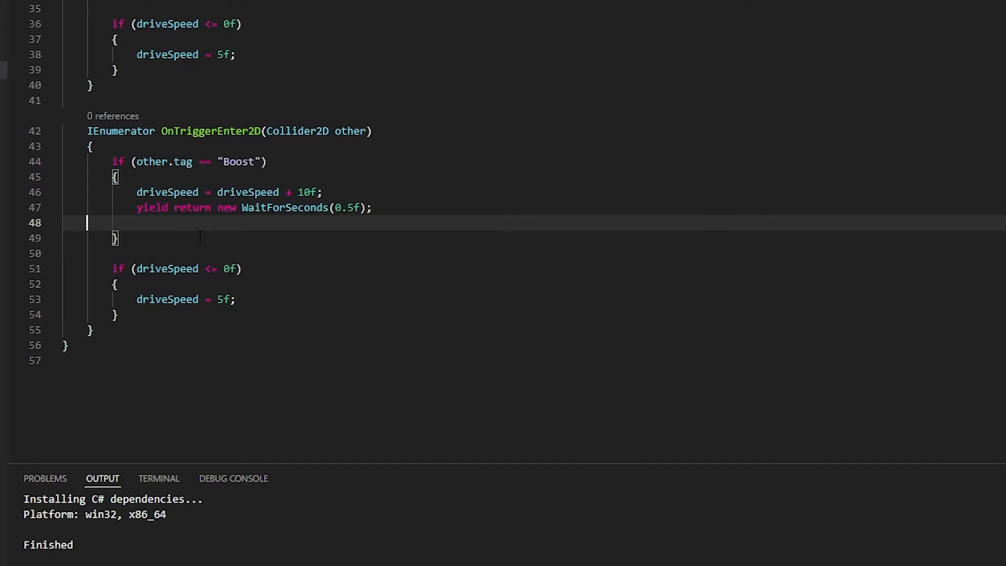
pyautogui.write('driveSpeed = driveSpeed + 10f;')
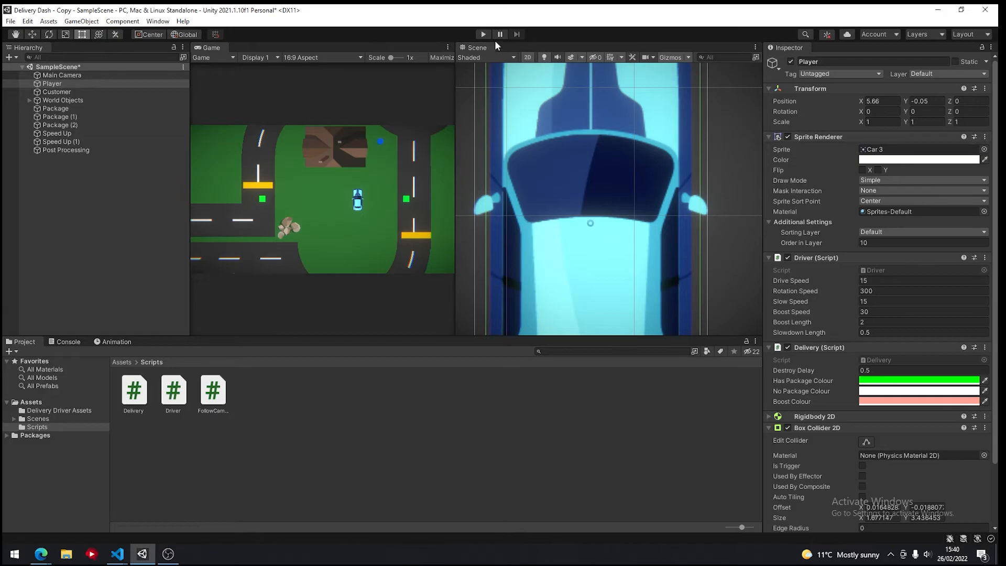
# Step: Enter Play mode in Unity to test the car's timed speed boost
pyautogui.click(482, 34)
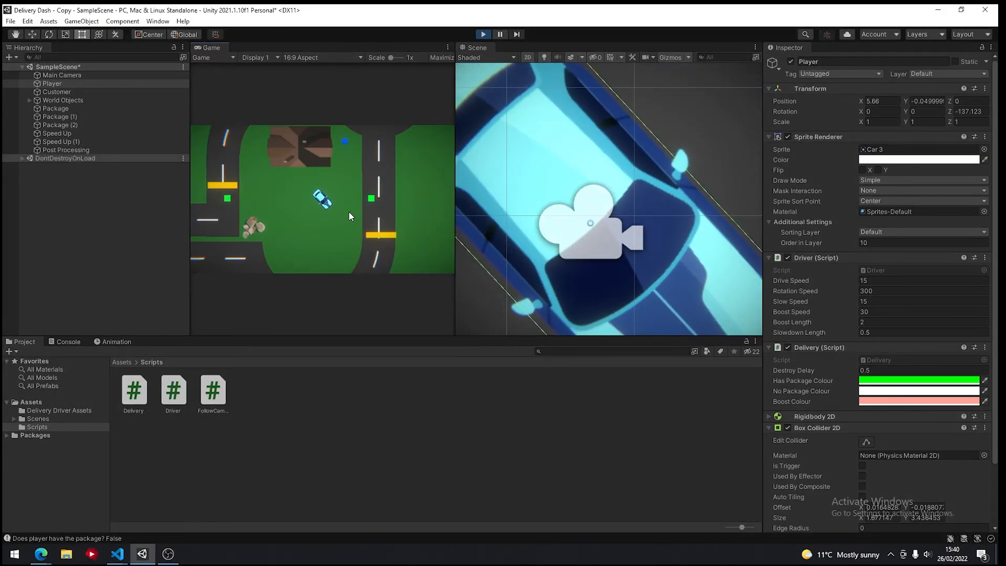